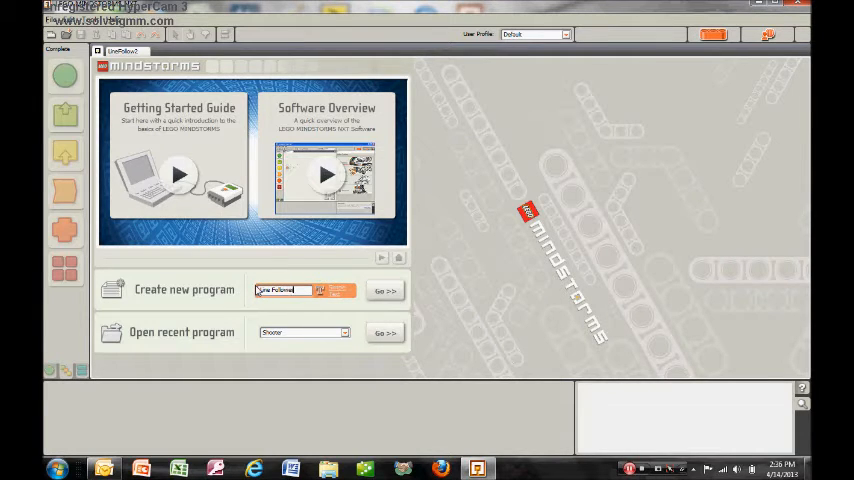
Step: Create the new program named 'Line Follower' from the start screen
left_click(385, 290)
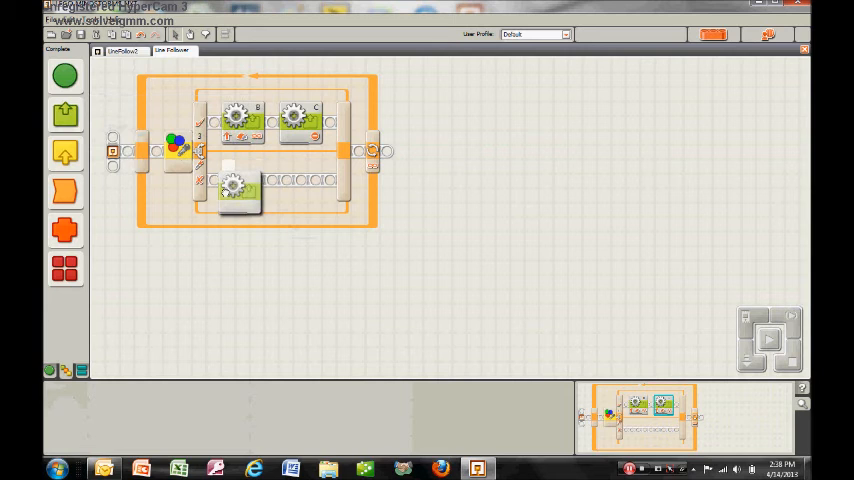
Step: Select the motor block in the switch's lower branch to show its port A settings
left_click(240, 185)
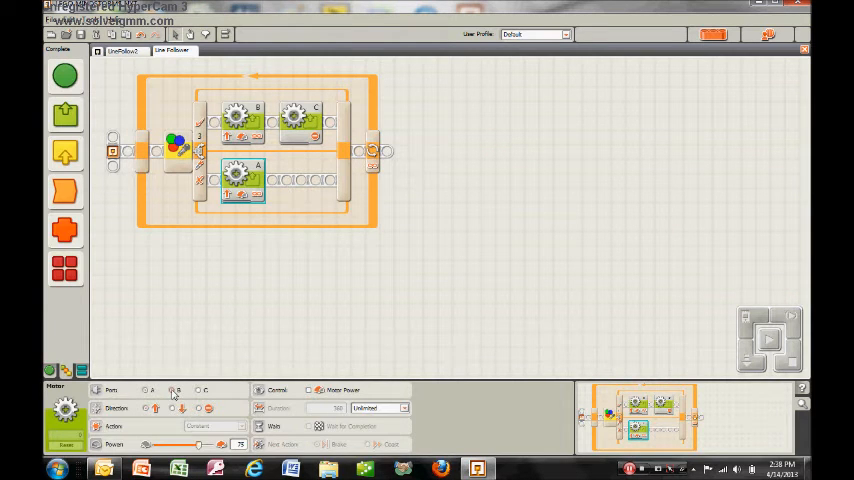